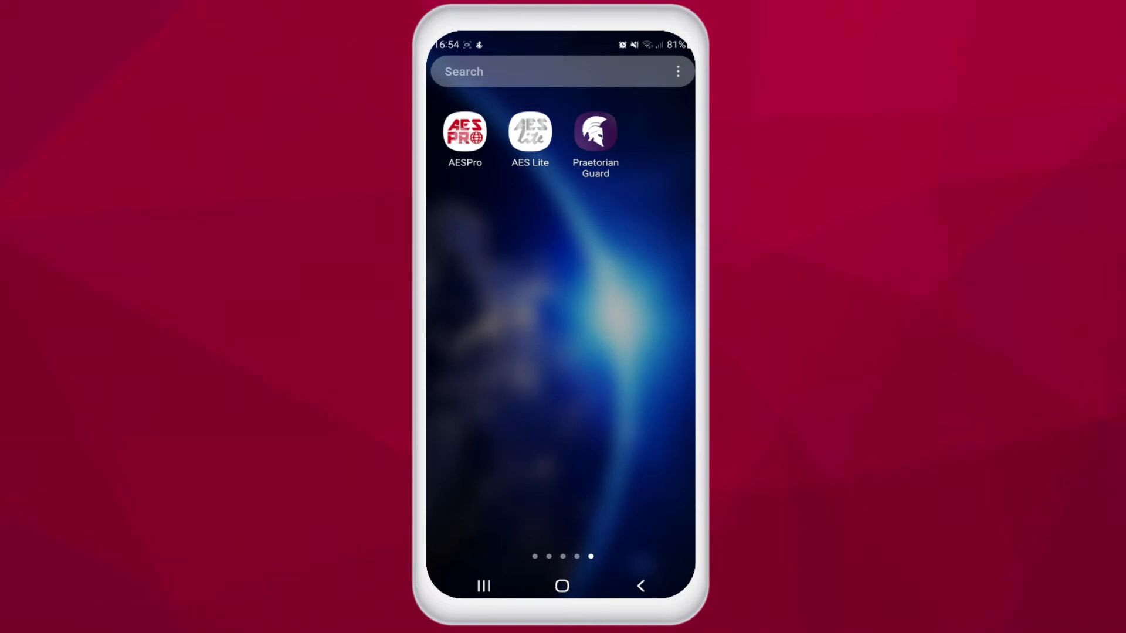
# Launch AES Pro and begin adding an intercom to the Florida Office site
pyautogui.click(464, 132)
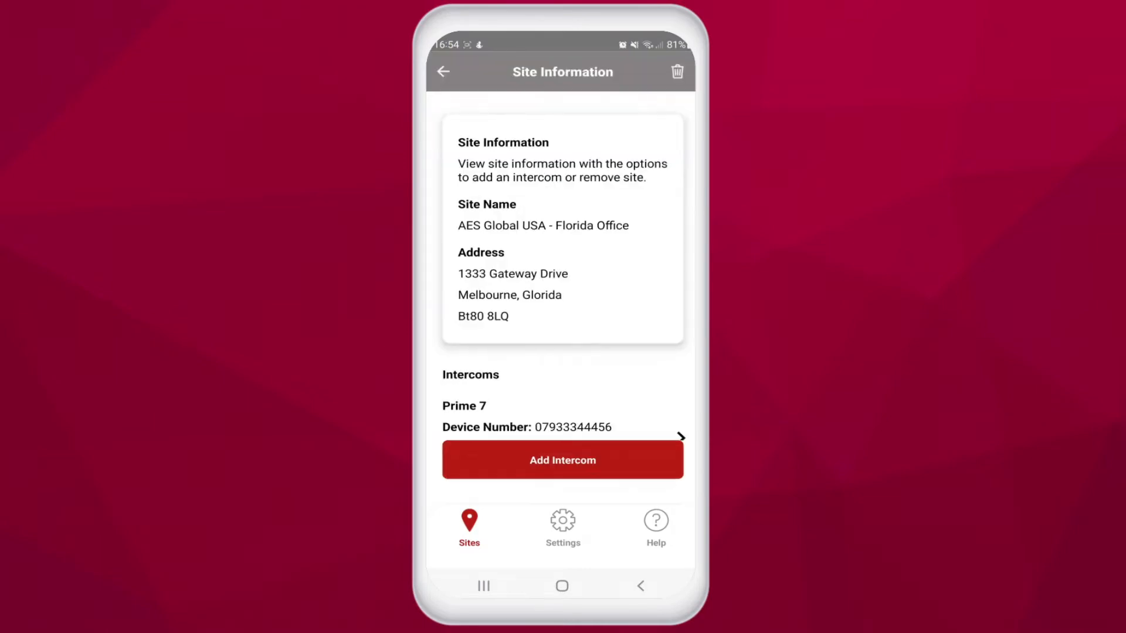
pyautogui.click(563, 461)
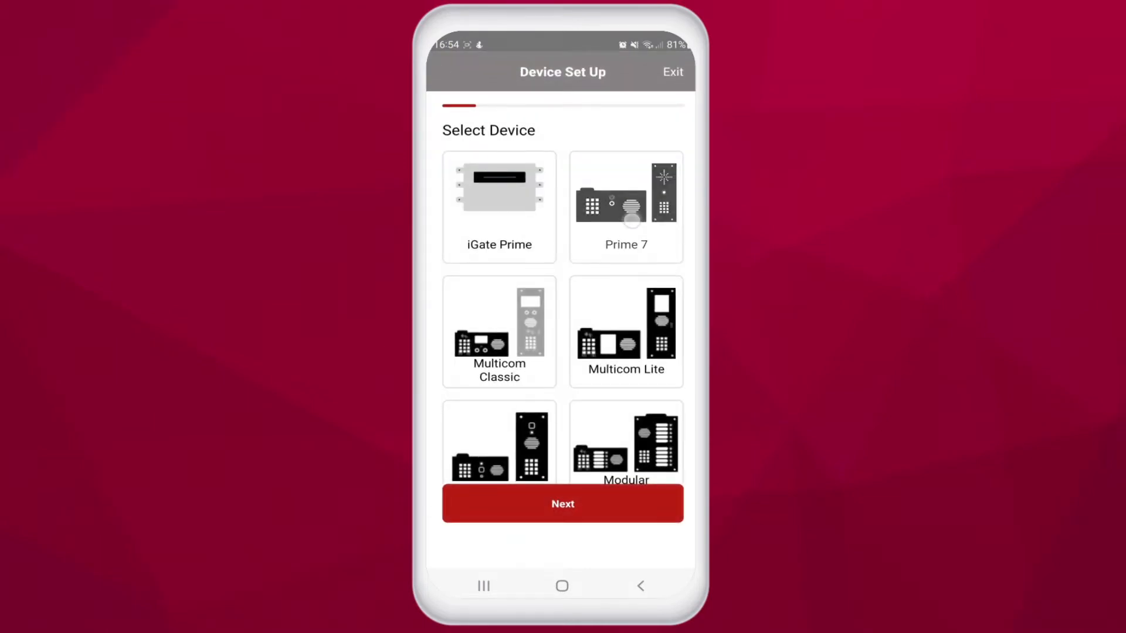
# Select Prime 7 with four buttons, an integrated keypad and an integrated prox reader
pyautogui.click(562, 504)
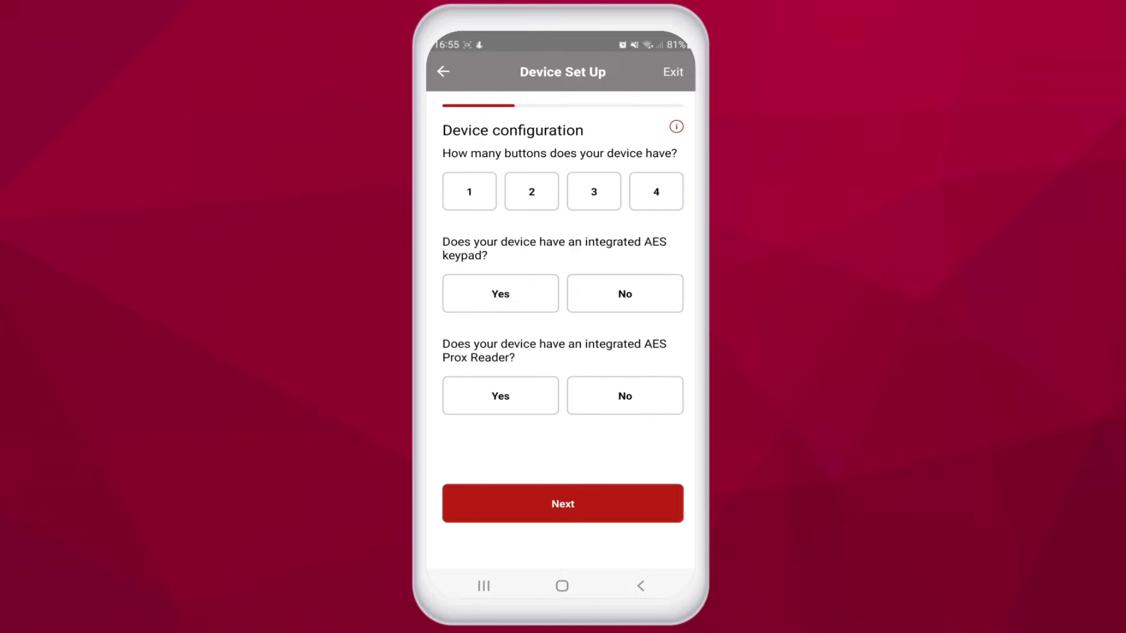
pyautogui.click(469, 191)
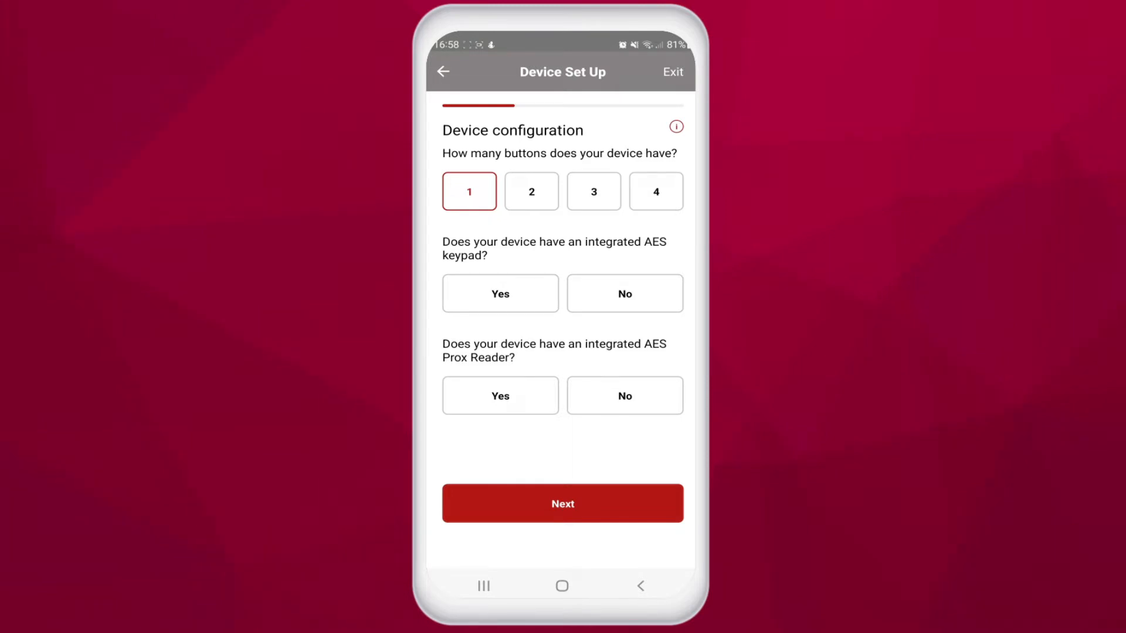
pyautogui.click(655, 191)
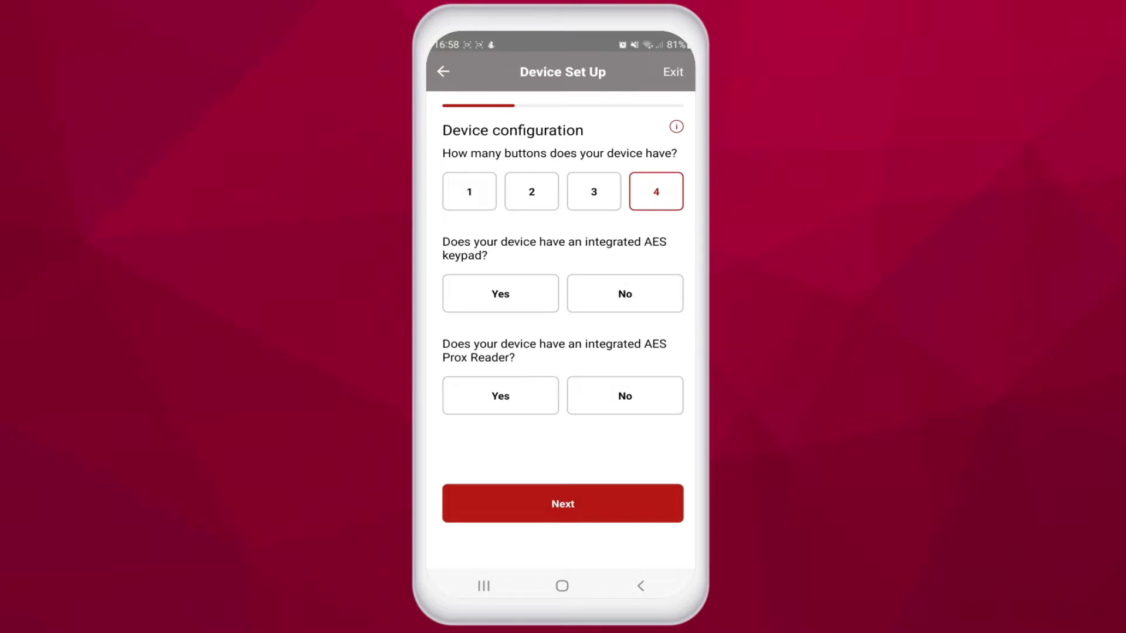
pyautogui.click(500, 293)
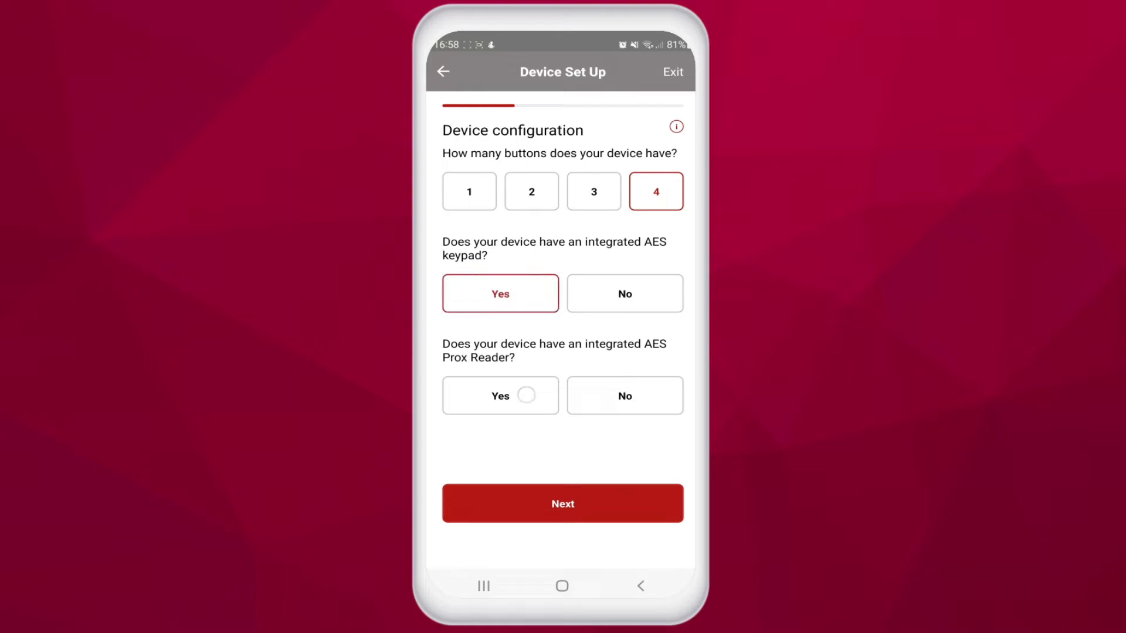
pyautogui.click(563, 503)
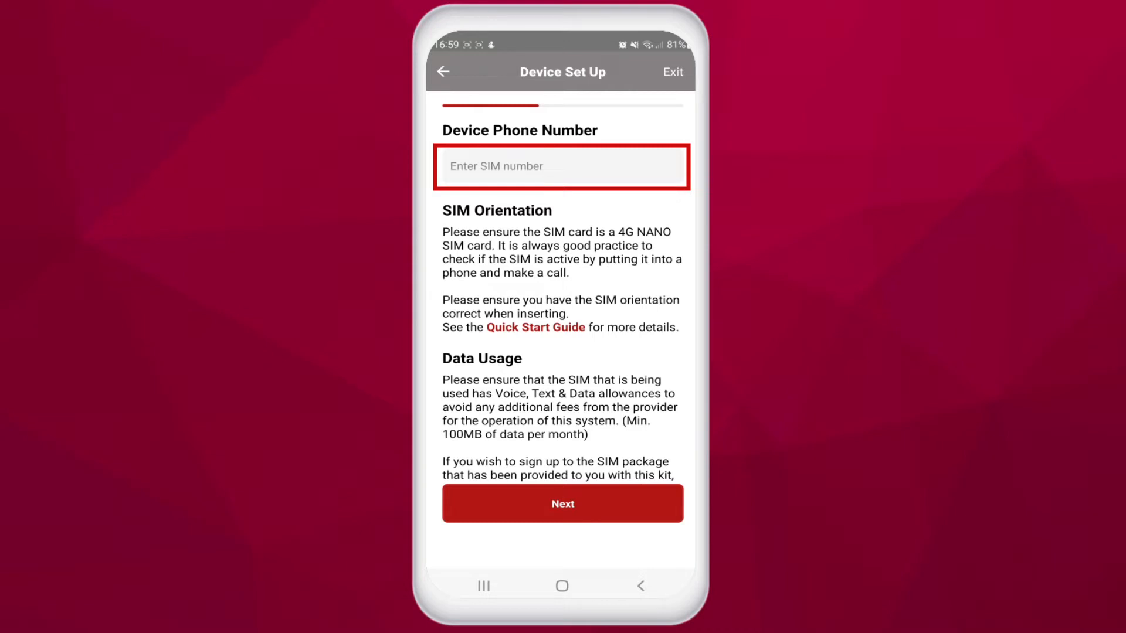
# Enter the device SIM phone number and keep the default passcodes
pyautogui.click(562, 503)
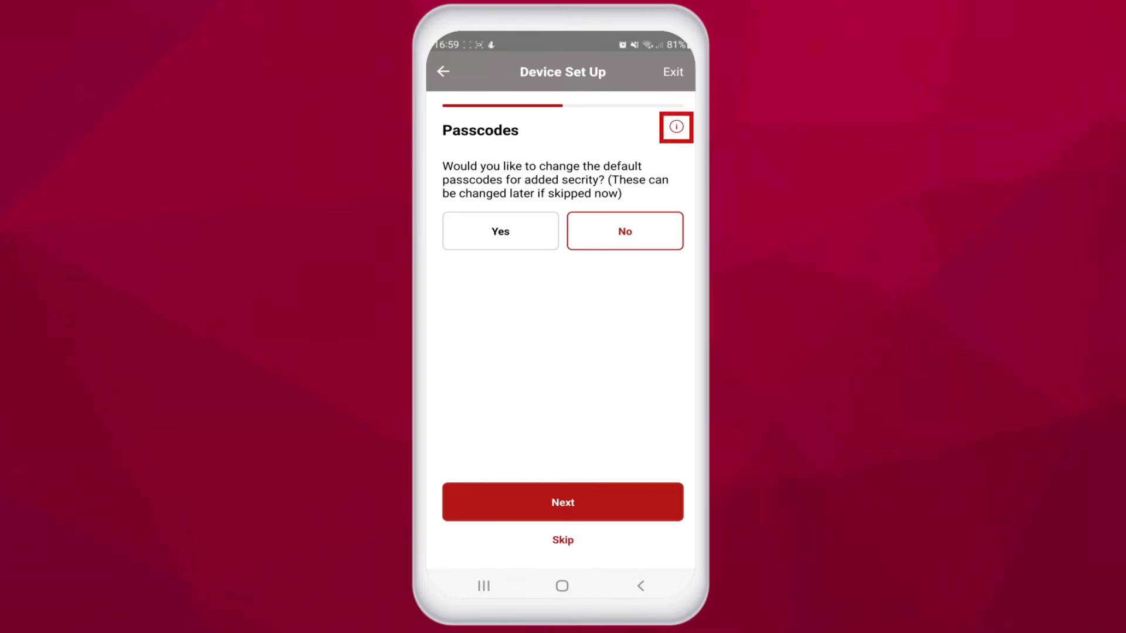
# Read the default passcode explanation sheet and dismiss it
pyautogui.click(676, 127)
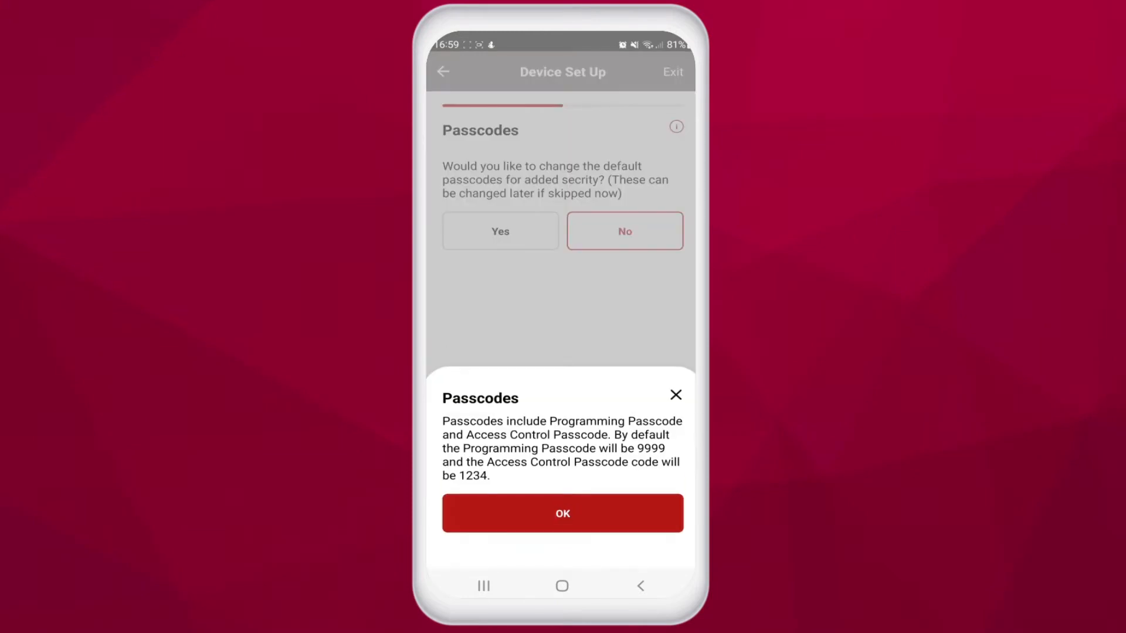
pyautogui.click(562, 513)
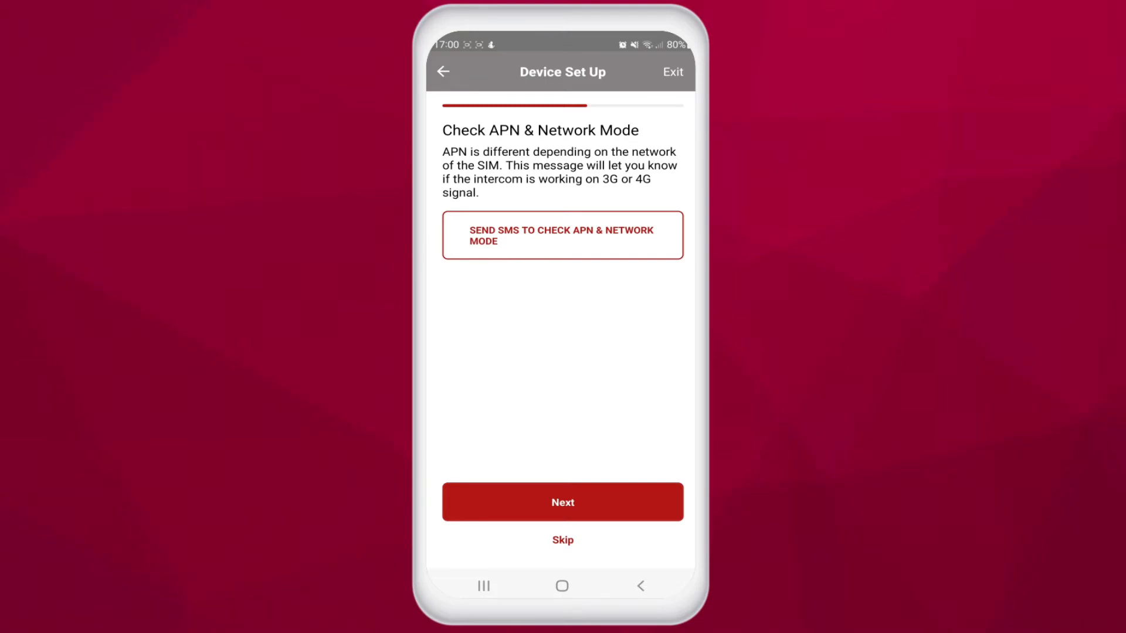
# Skip past the Check APN & Network Mode step
pyautogui.click(562, 502)
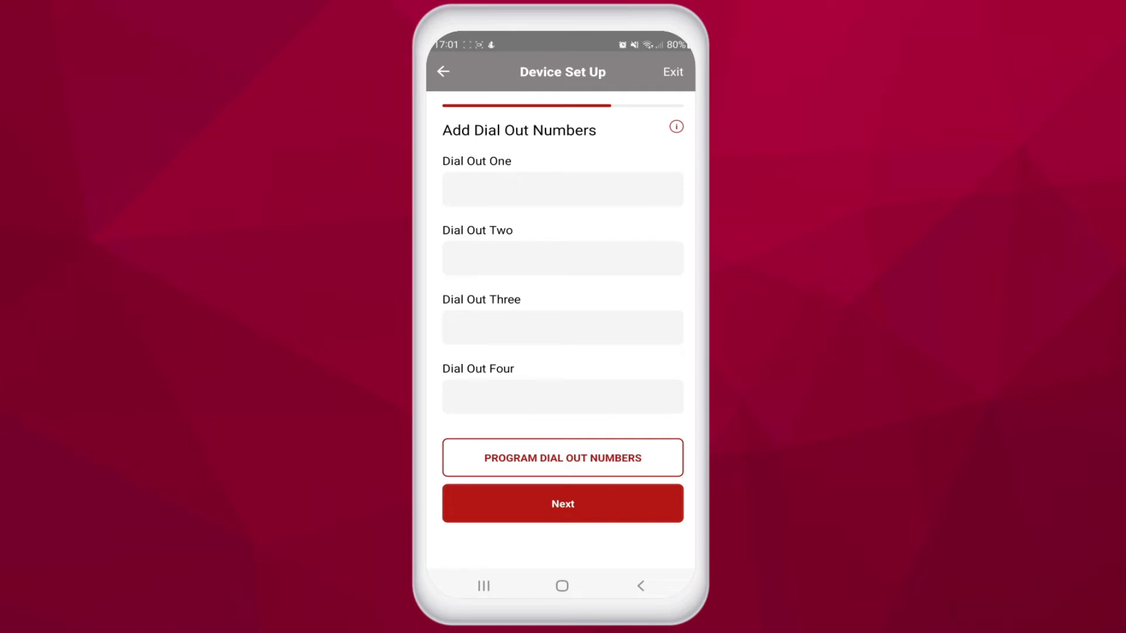
# Skip the Add Dial Out Numbers and Add Caller ID Numbers steps without entries
pyautogui.click(562, 504)
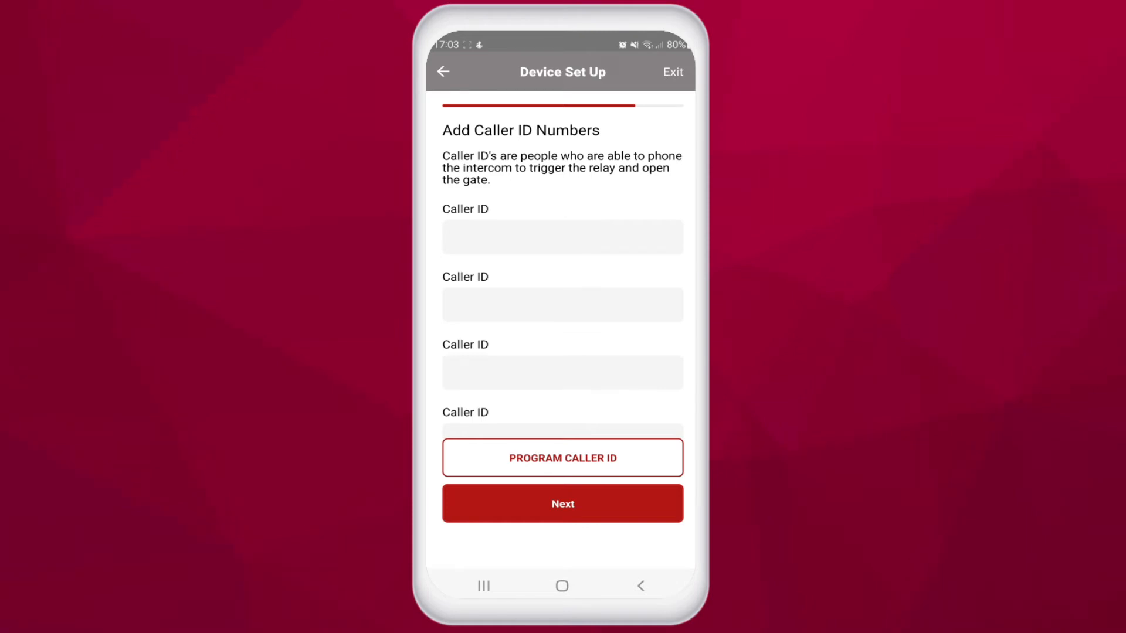
pyautogui.click(562, 503)
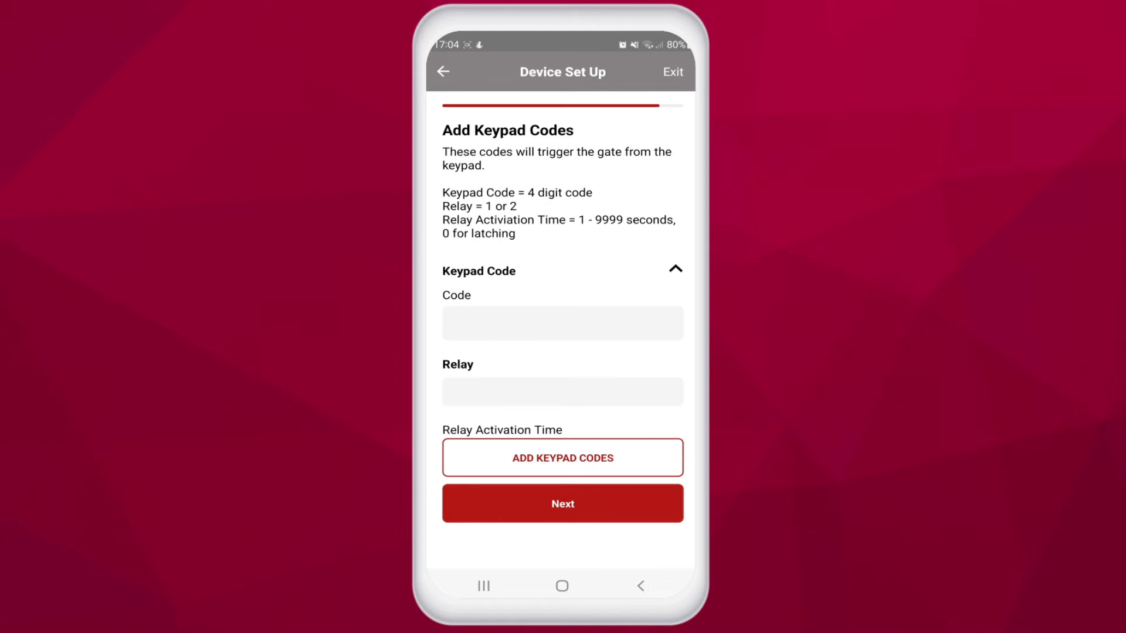
# Skip keypad codes and finish on the Add Prox IDs step
pyautogui.click(563, 503)
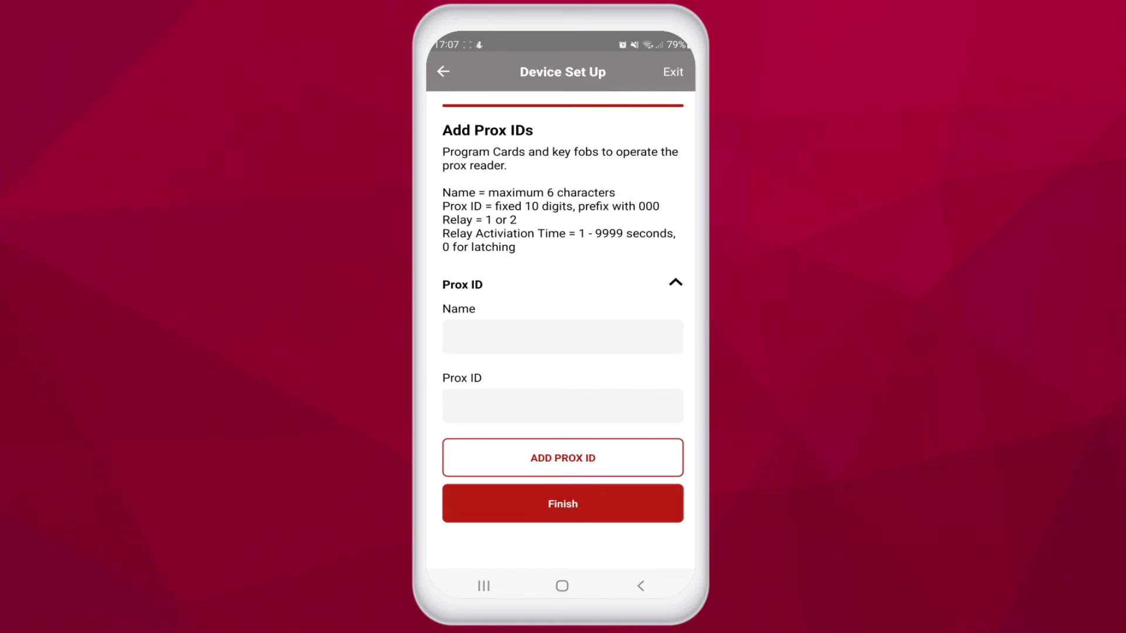
pyautogui.click(562, 504)
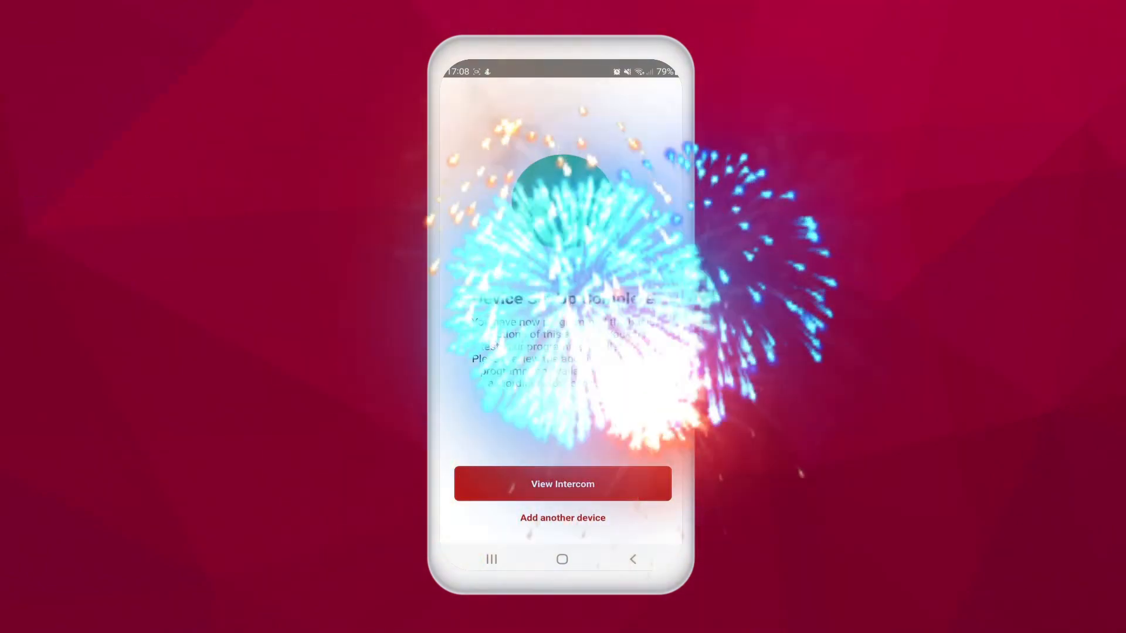
# Open the Prime 7's Programming > Dial Out Numbers form for buttons 3 and 5
pyautogui.click(562, 484)
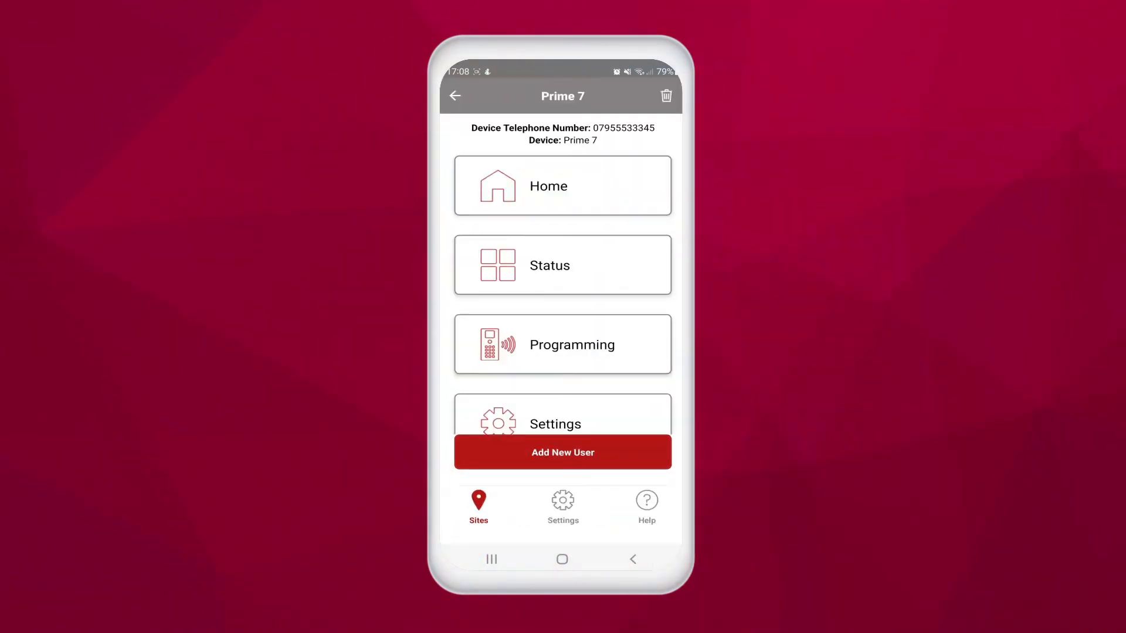
pyautogui.click(562, 344)
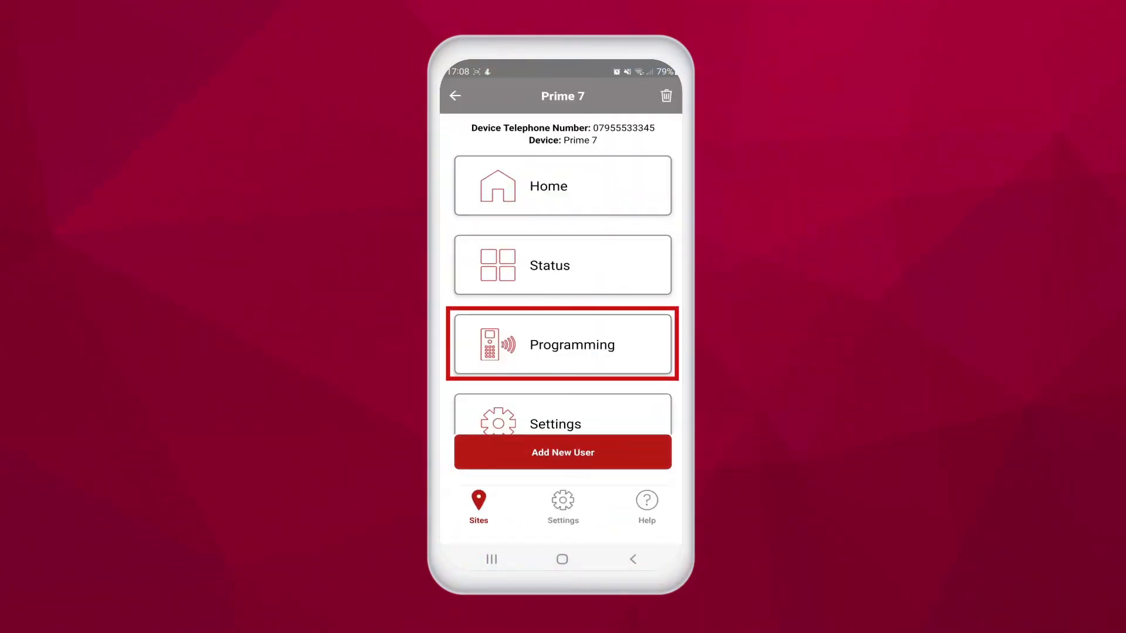
pyautogui.click(562, 344)
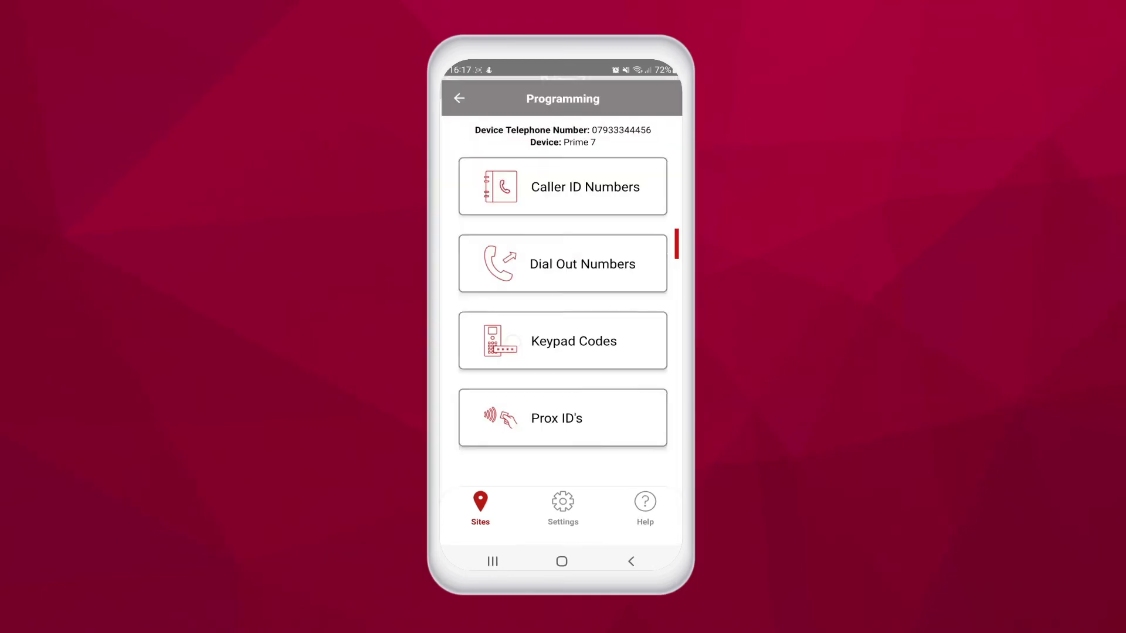
pyautogui.click(562, 264)
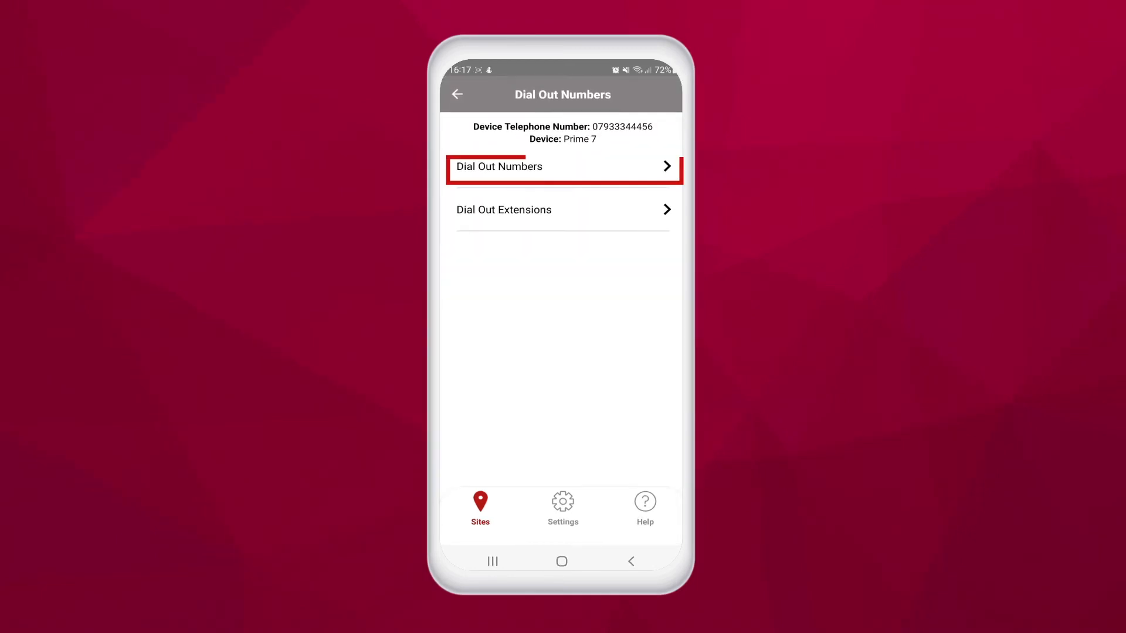
pyautogui.click(563, 167)
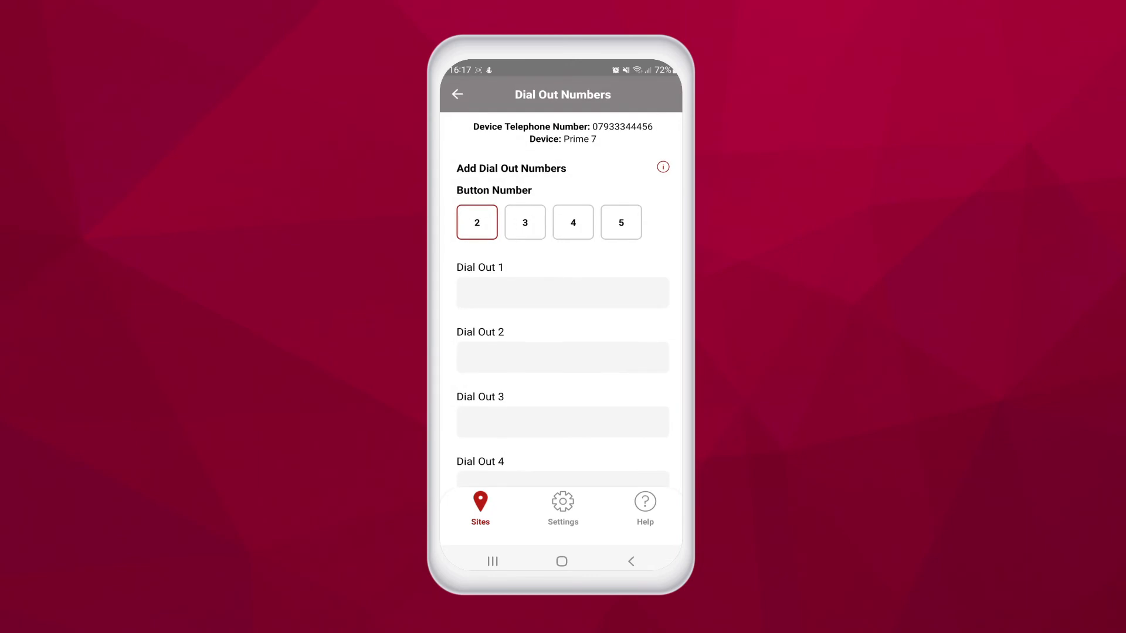
pyautogui.click(525, 222)
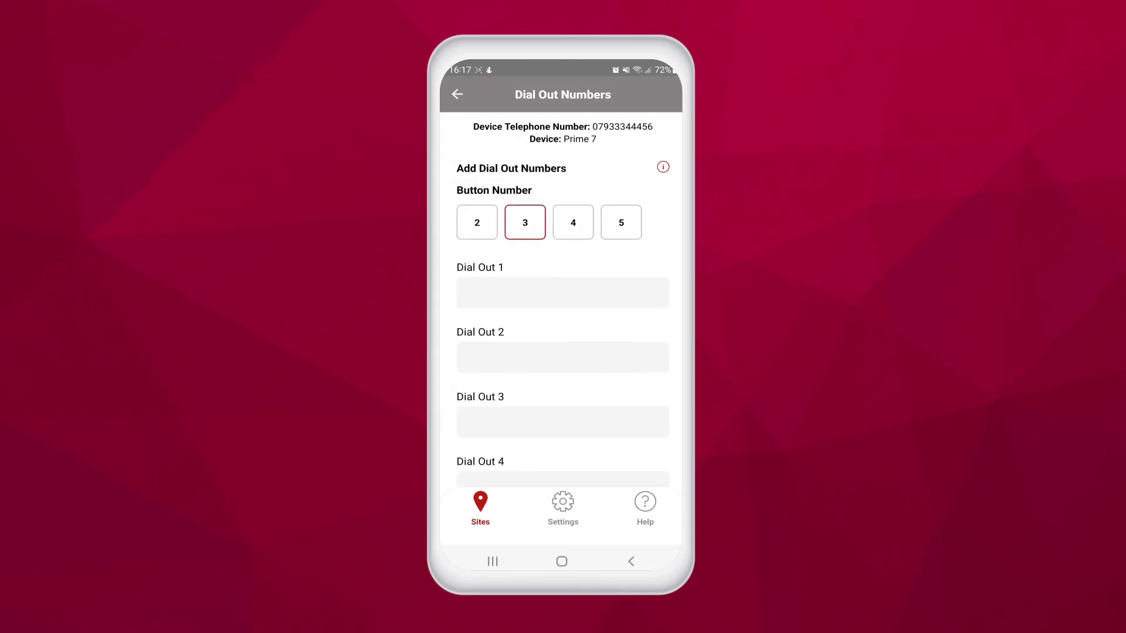
pyautogui.click(621, 223)
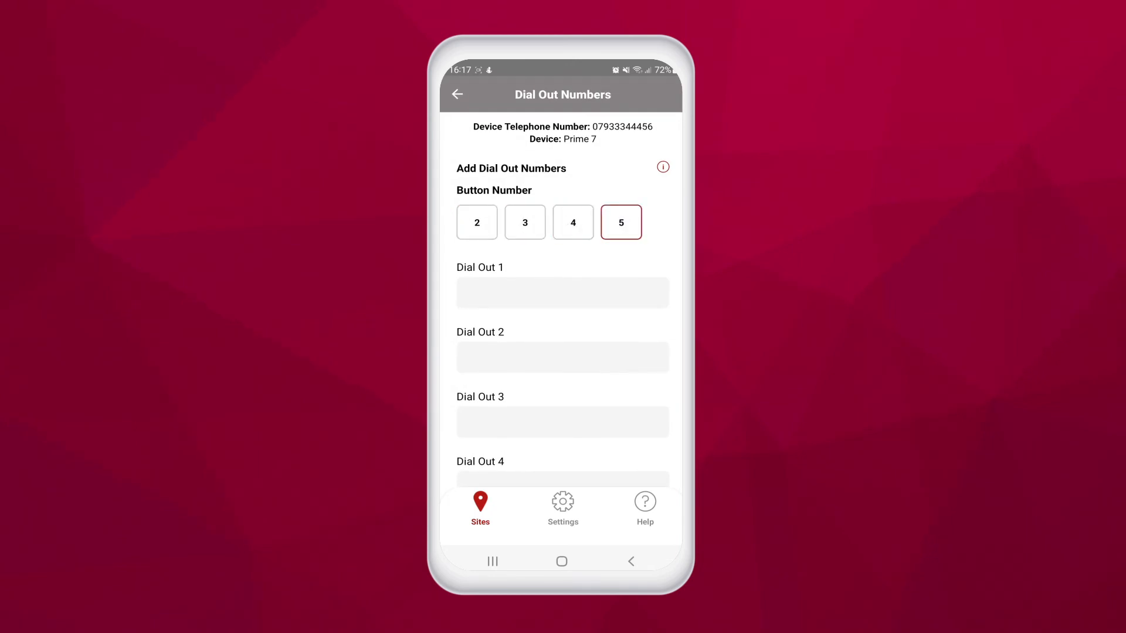